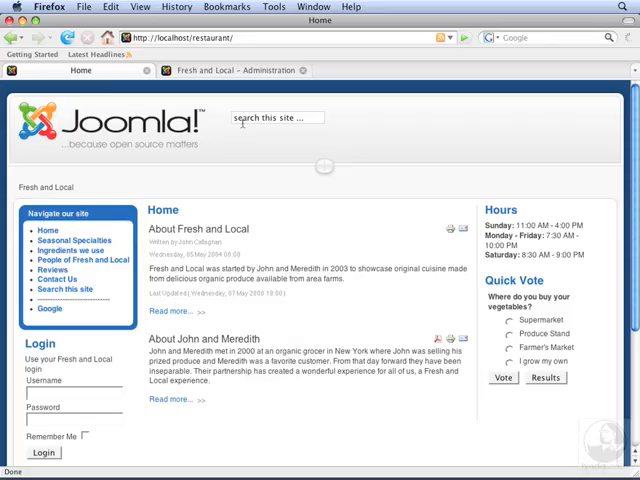
mouse_move(236, 106)
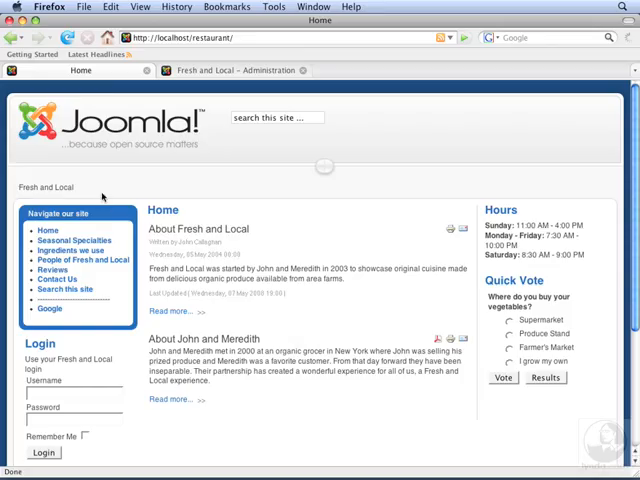
- Navigate to the administrator's Template Manager via Extensions
left_click(236, 70)
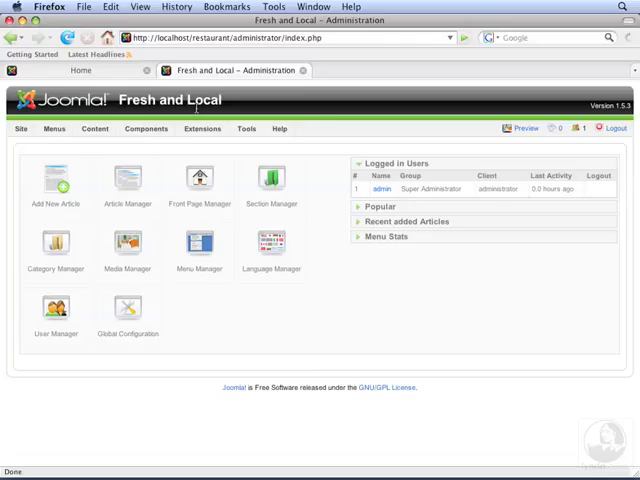
left_click(202, 128)
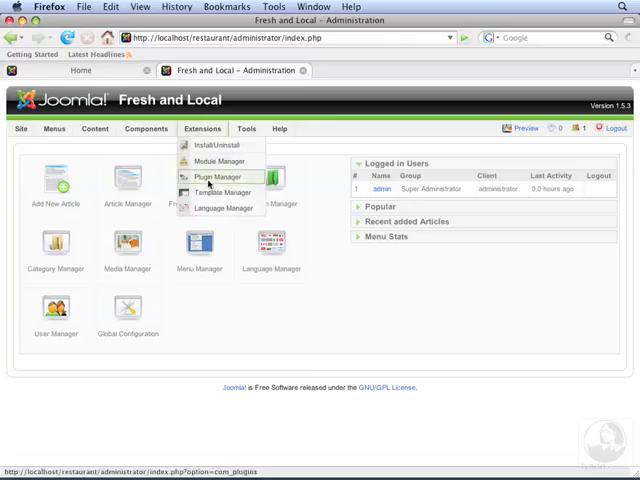
left_click(218, 192)
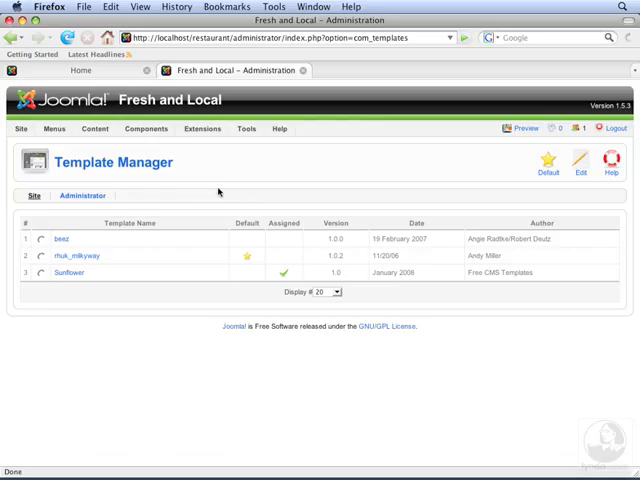
mouse_move(96, 260)
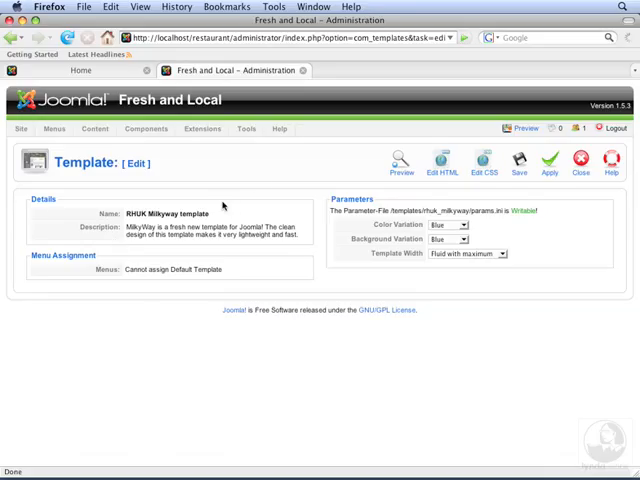
mouse_move(256, 186)
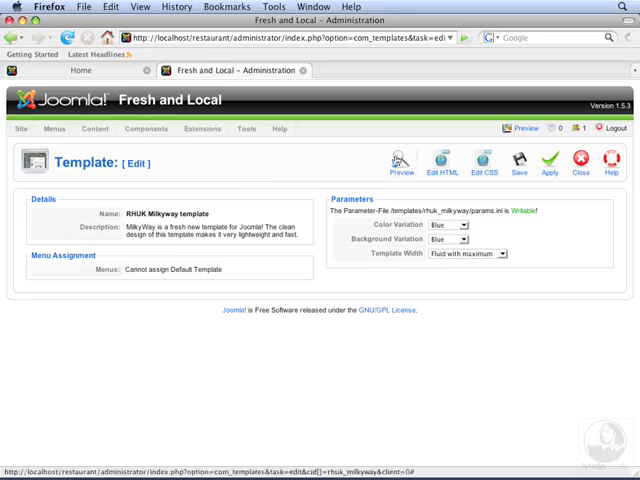
left_click(400, 160)
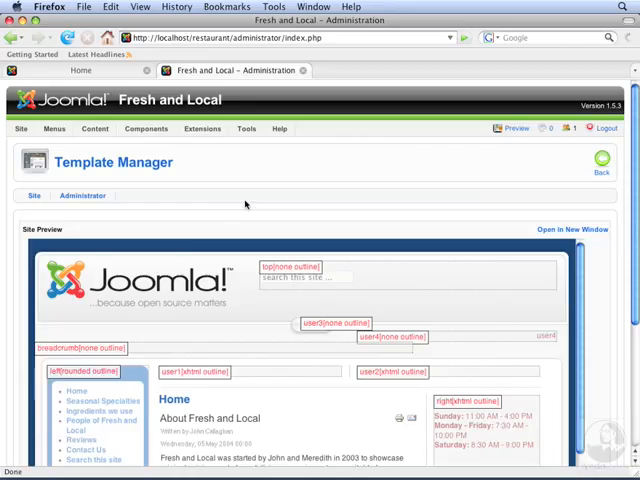
mouse_move(156, 358)
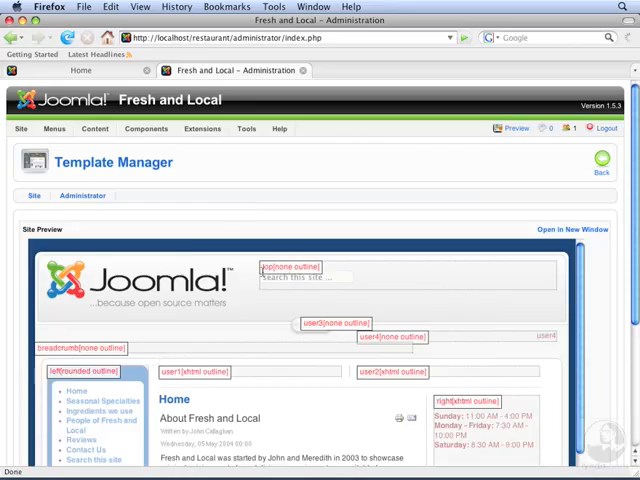
mouse_move(352, 288)
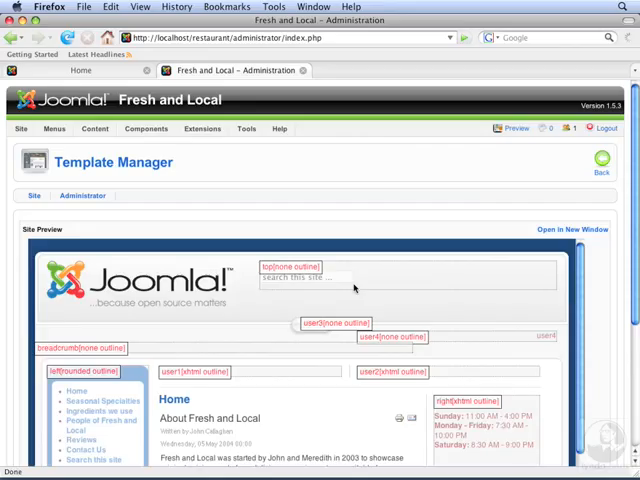
mouse_move(168, 308)
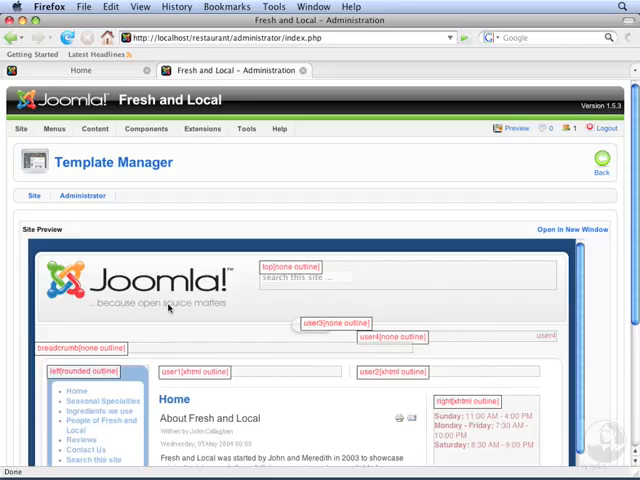
mouse_move(128, 350)
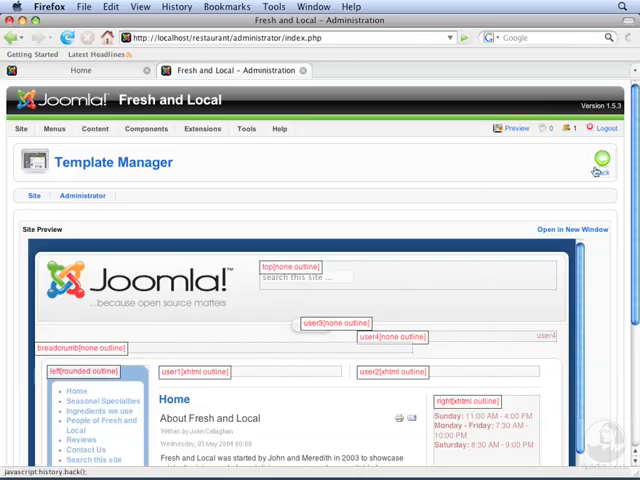
left_click(598, 162)
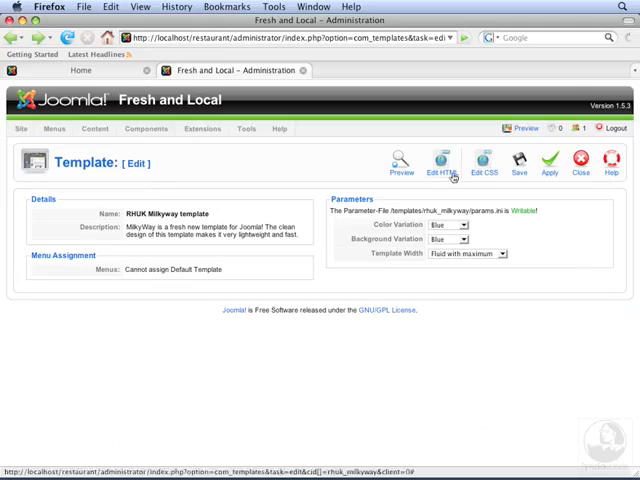
left_click(436, 160)
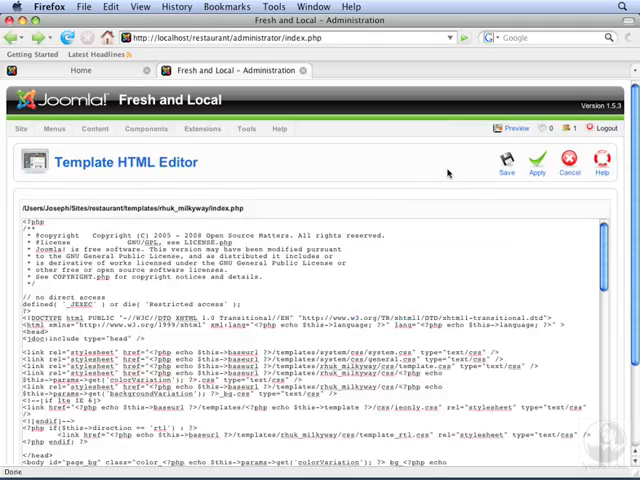
mouse_move(424, 258)
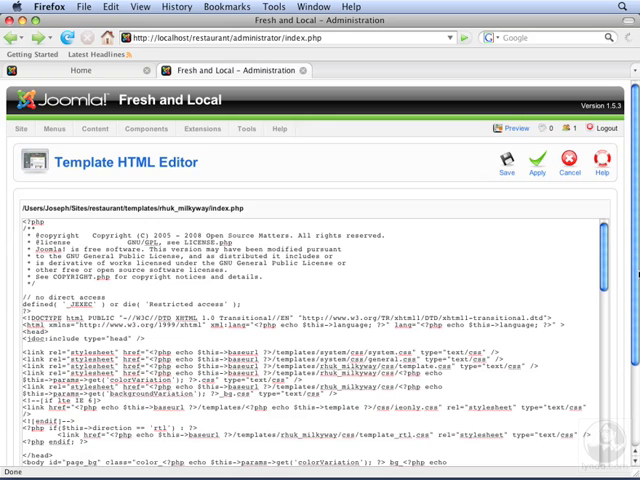
scroll("down", 3)
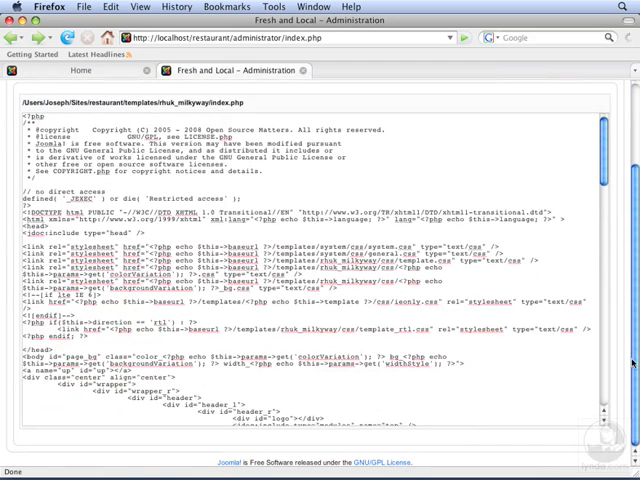
mouse_move(308, 238)
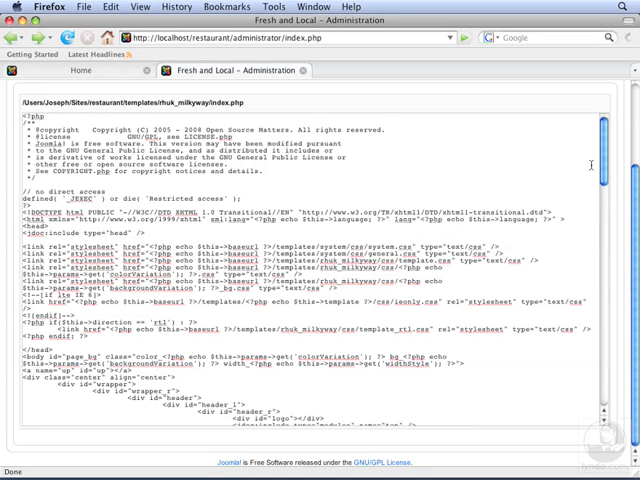
scroll("down", 3)
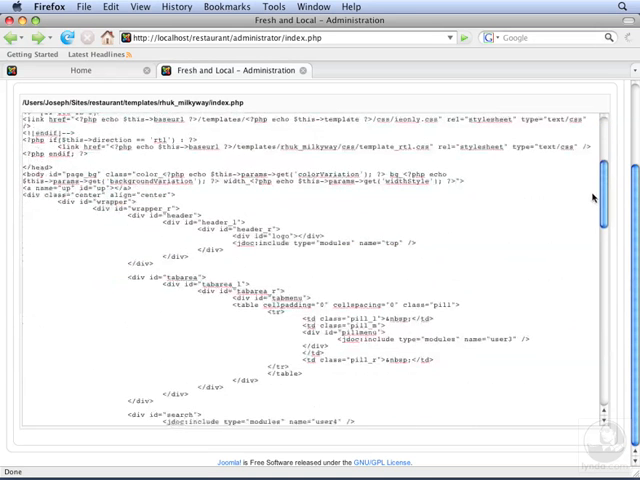
scroll("down", 3)
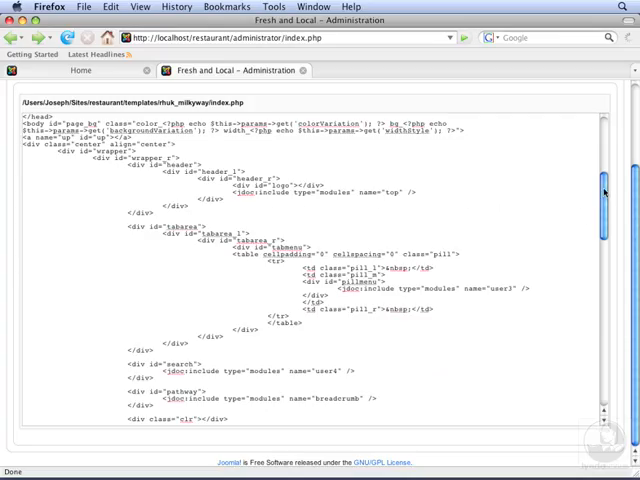
scroll("down", 3)
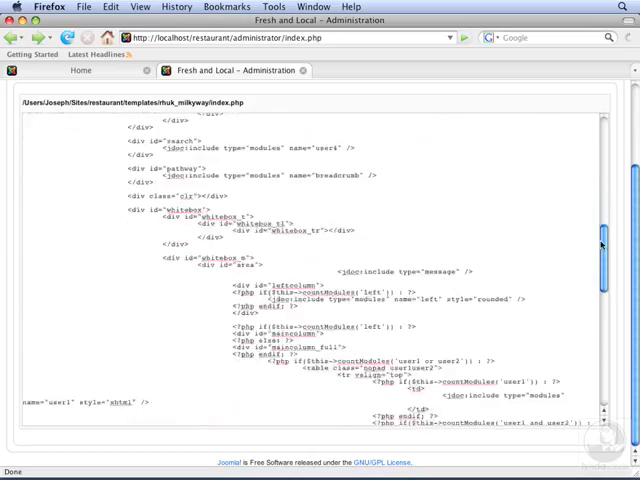
scroll("down", 3)
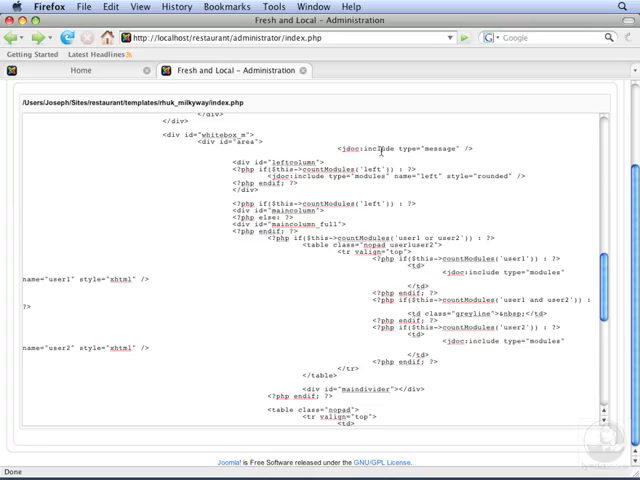
mouse_move(430, 148)
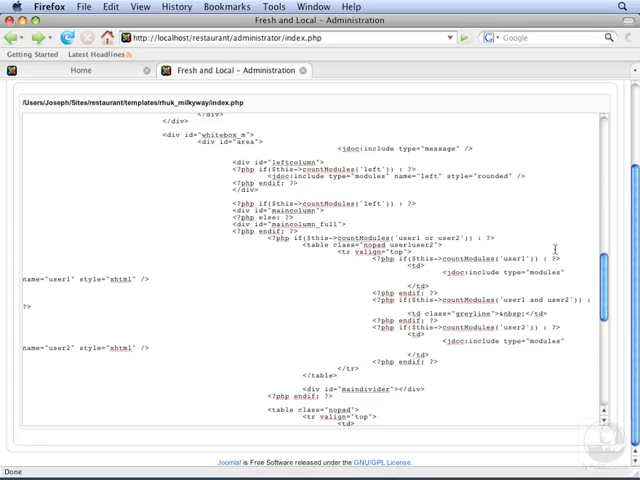
scroll("down", 3)
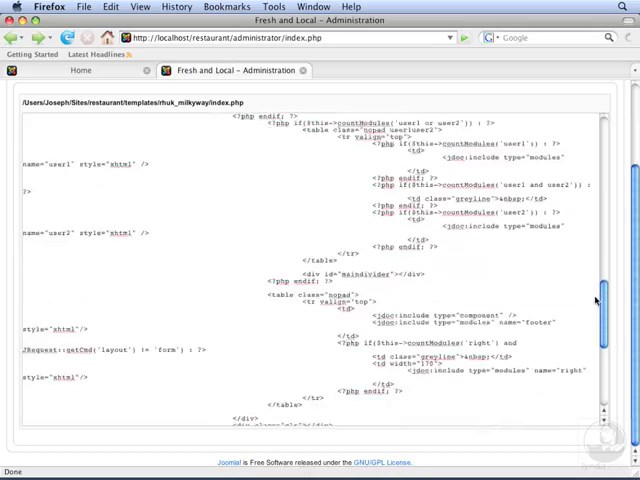
scroll("down", 3)
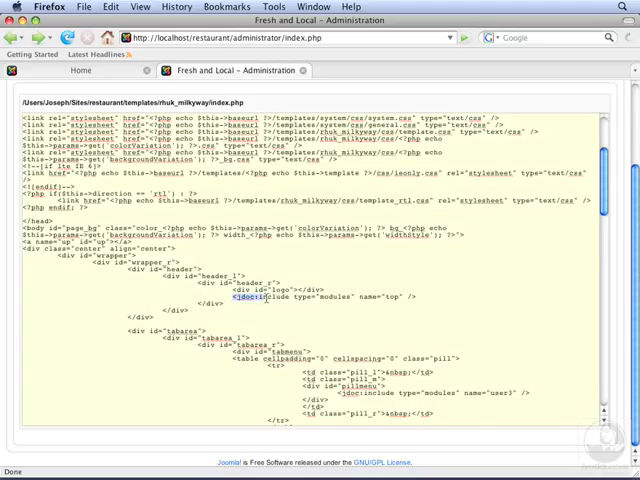
- Move the 'top' module jdoc include below the breadcrumb include, save the template, and return to the front-end site
left_click(416, 296)
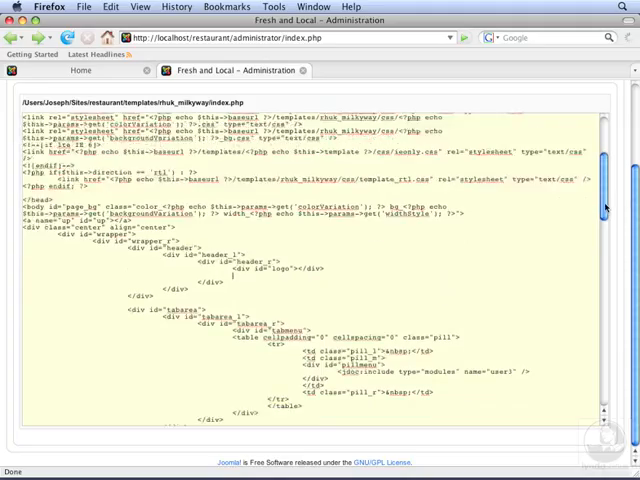
scroll("down", 3)
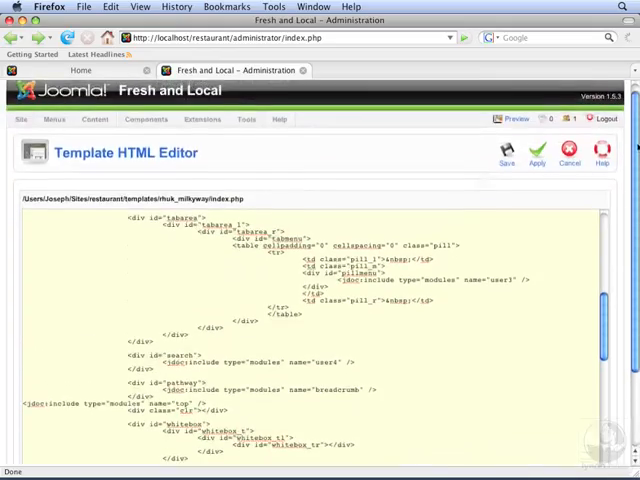
left_click(536, 162)
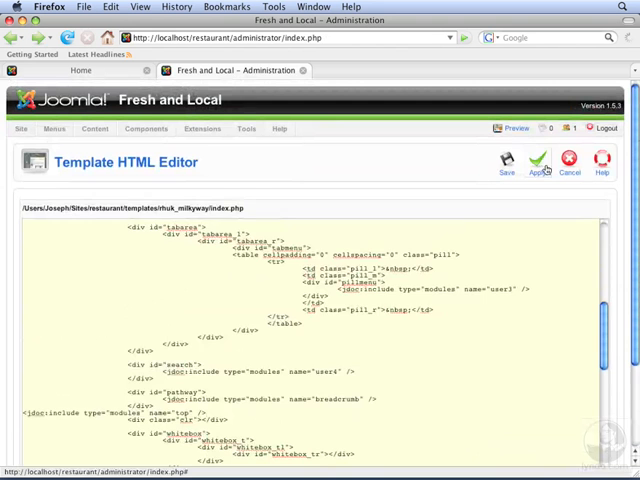
left_click(536, 160)
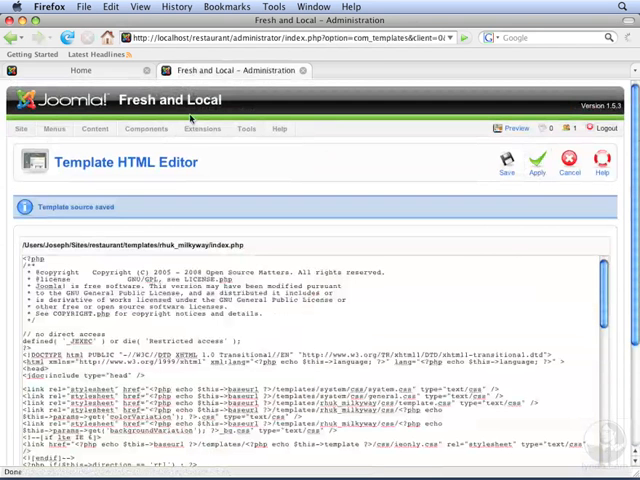
left_click(100, 70)
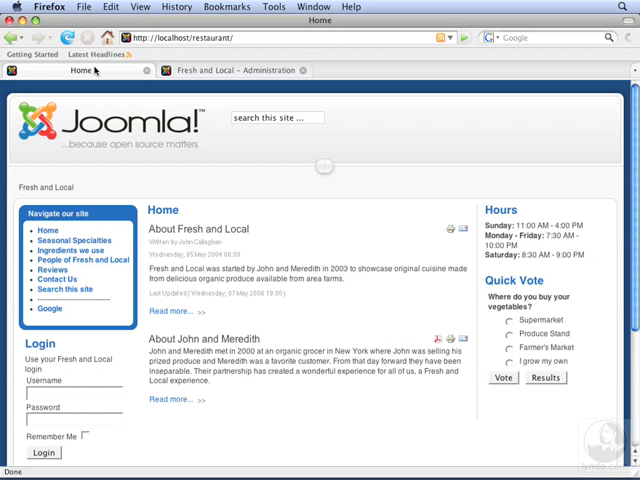
mouse_move(214, 128)
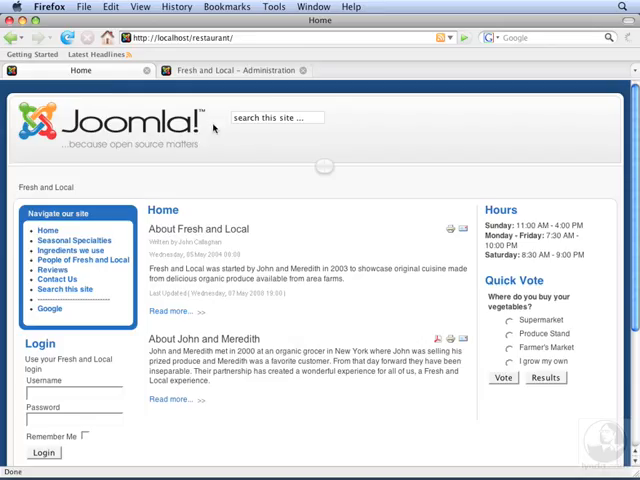
mouse_move(314, 140)
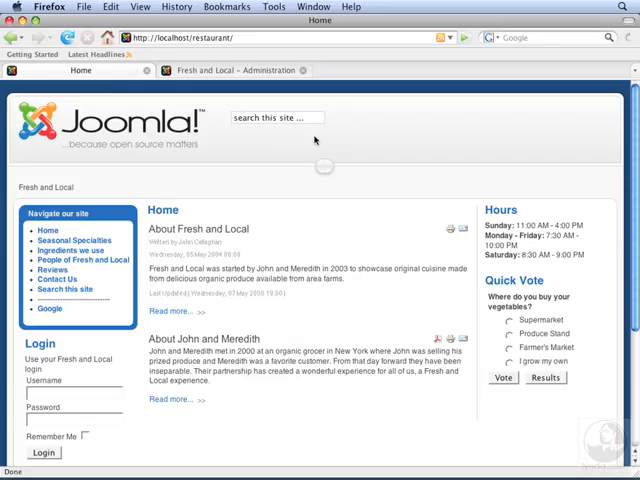
mouse_move(188, 160)
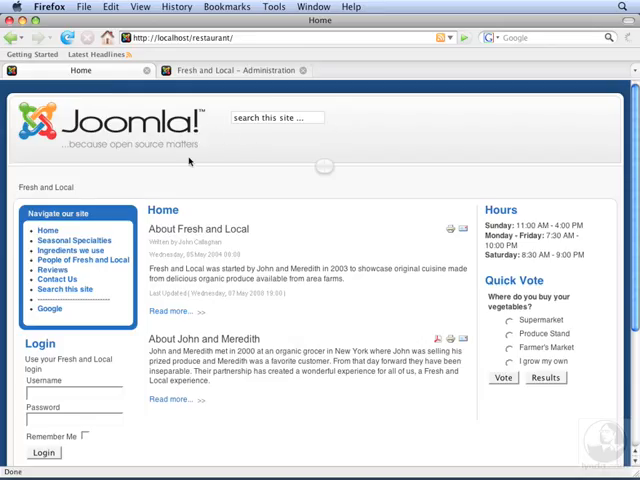
mouse_move(92, 174)
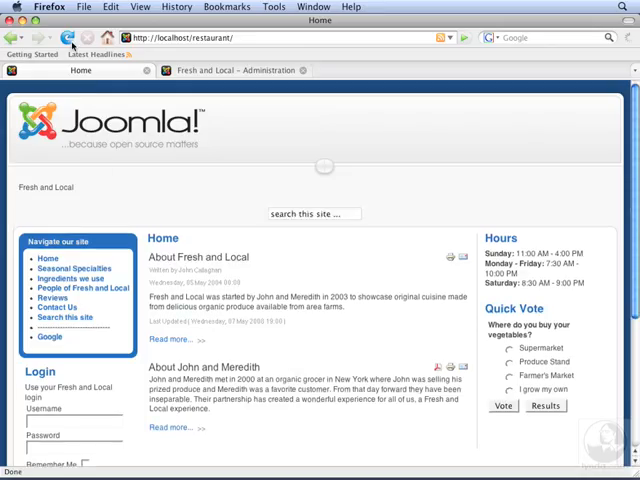
mouse_move(264, 246)
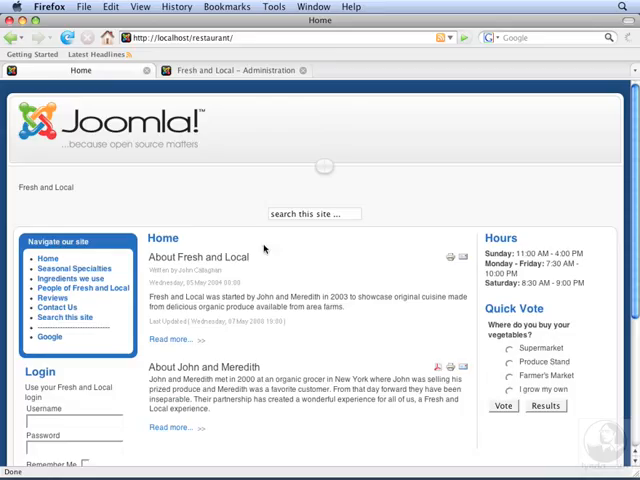